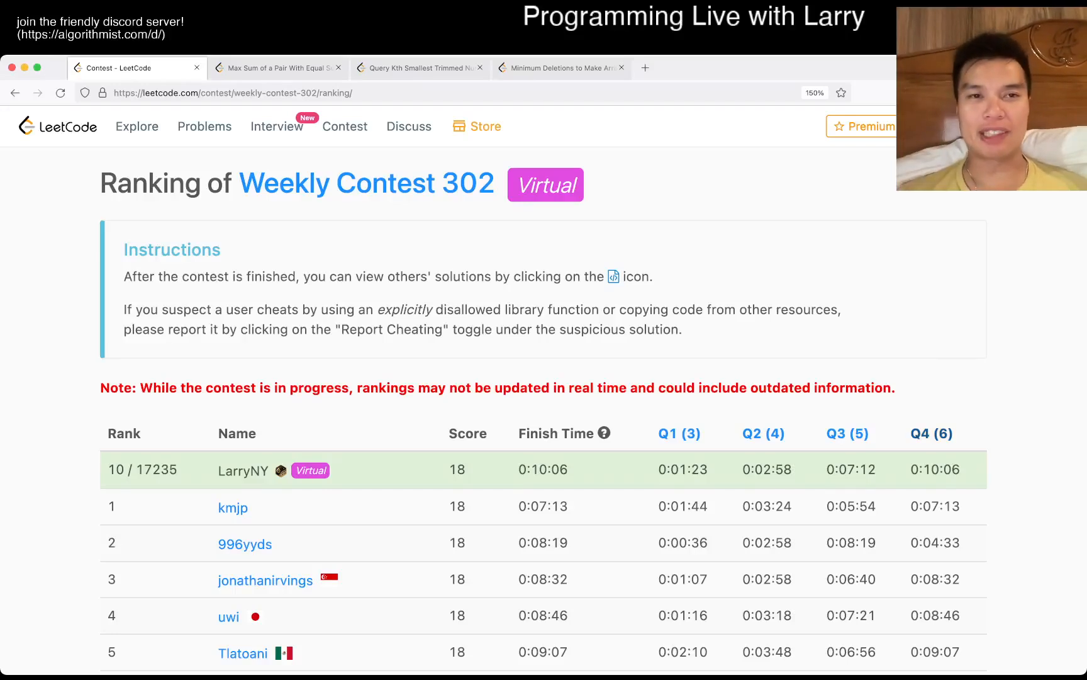
Switch to the 'Max Sum of a Pair With Equal Sum of Digits' problem statement.
click(277, 68)
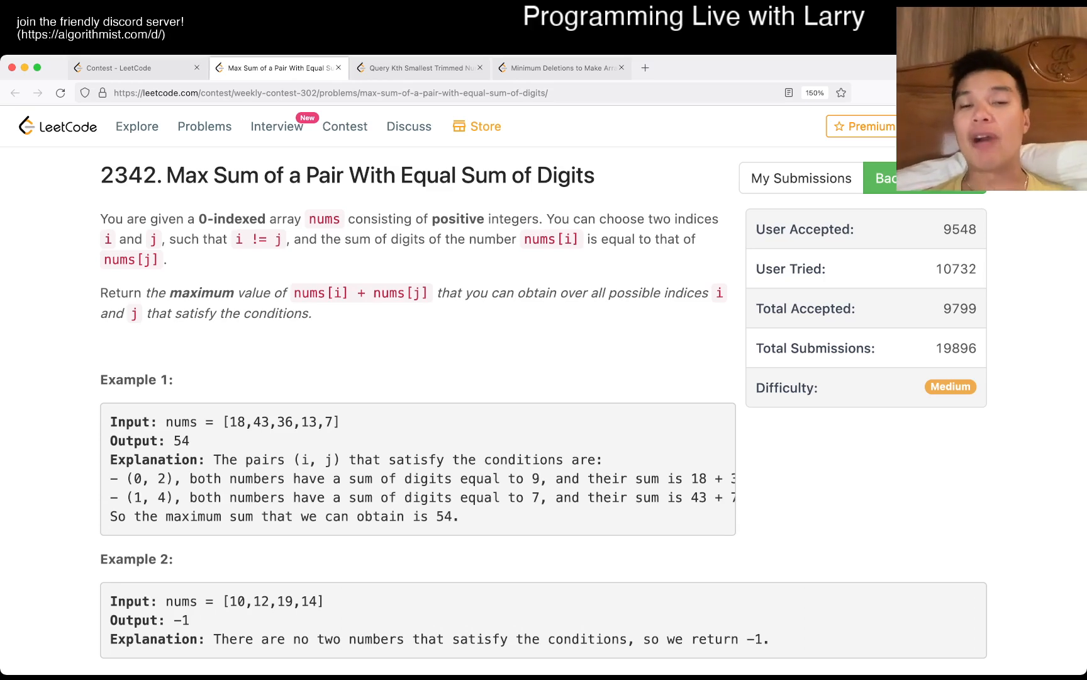
Revisit the contest ranking, then show the Python3 solution grouping numbers by digit sum.
click(138, 68)
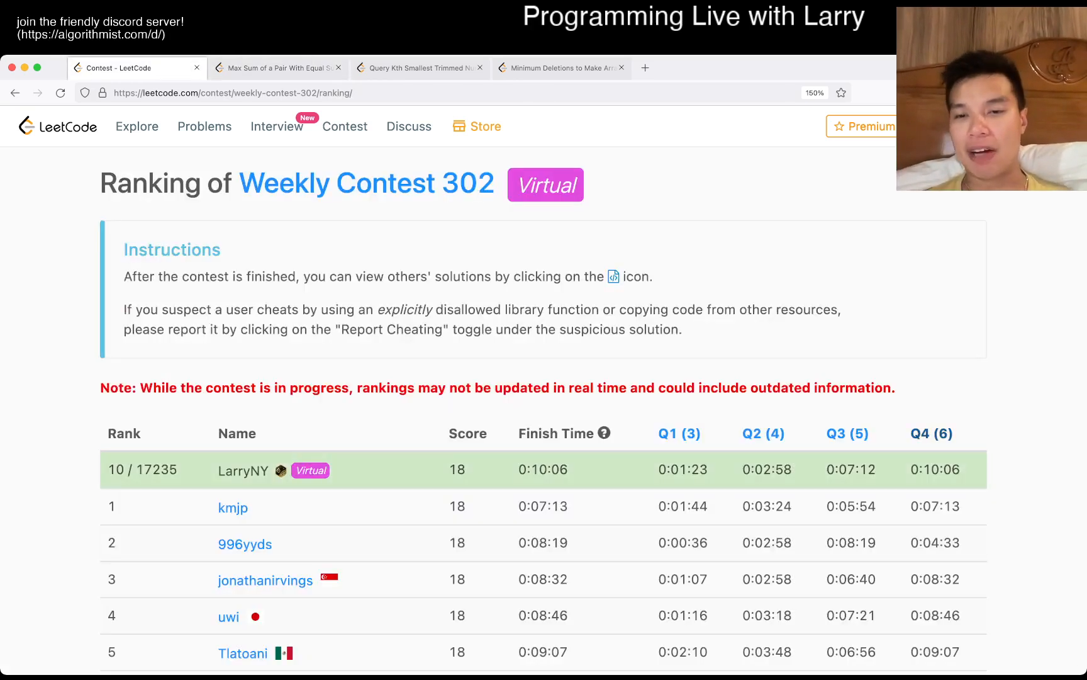
click(275, 68)
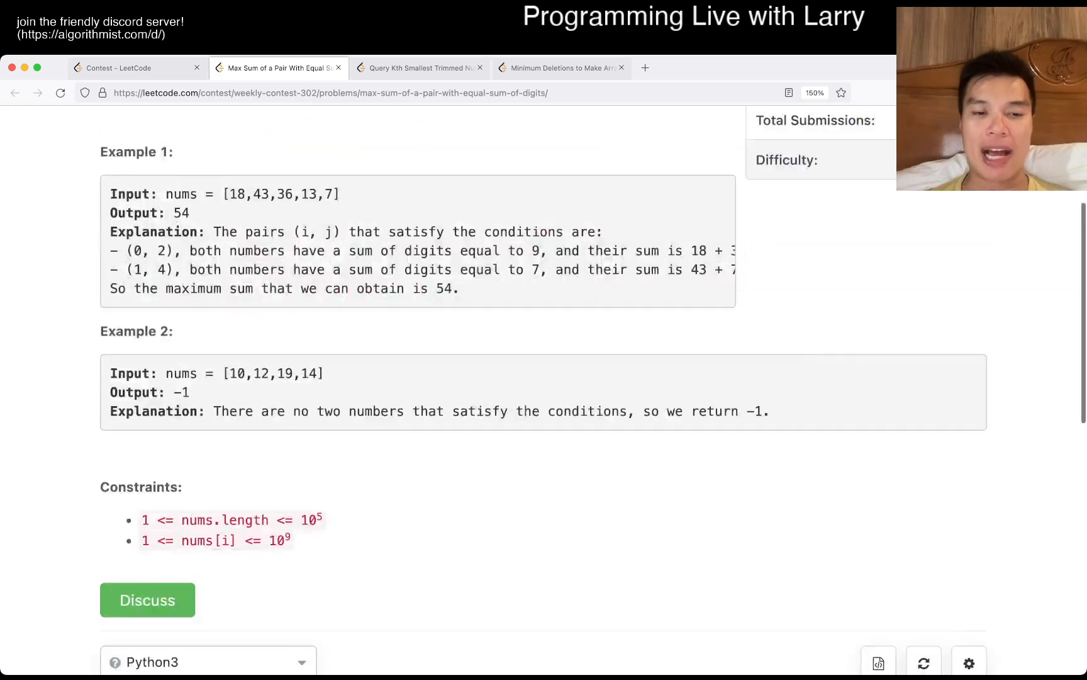
scroll(down, 3)
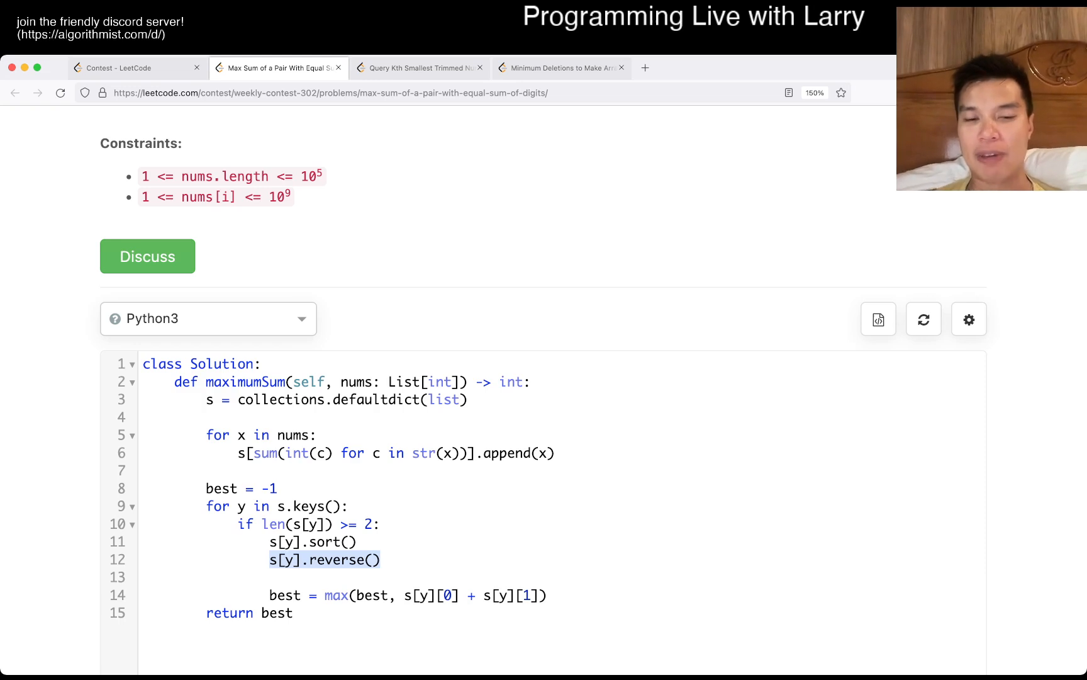
Highlight the top-two sum and the defaultdict(list) line, then reopen the digit-sum pair problem.
click(403, 596)
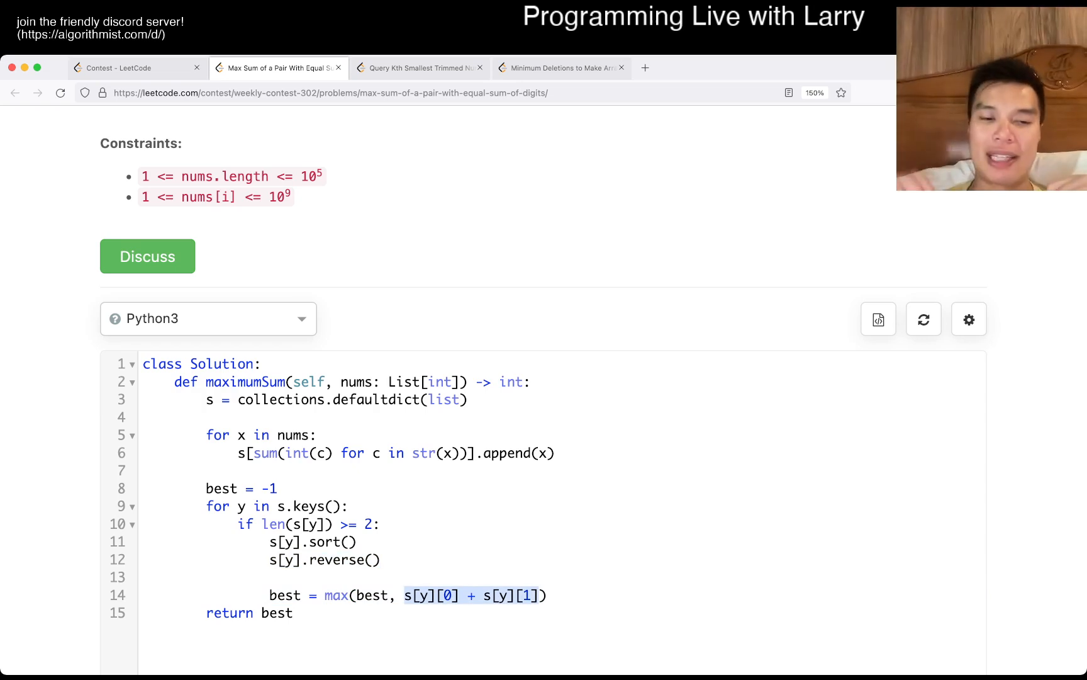
click(303, 595)
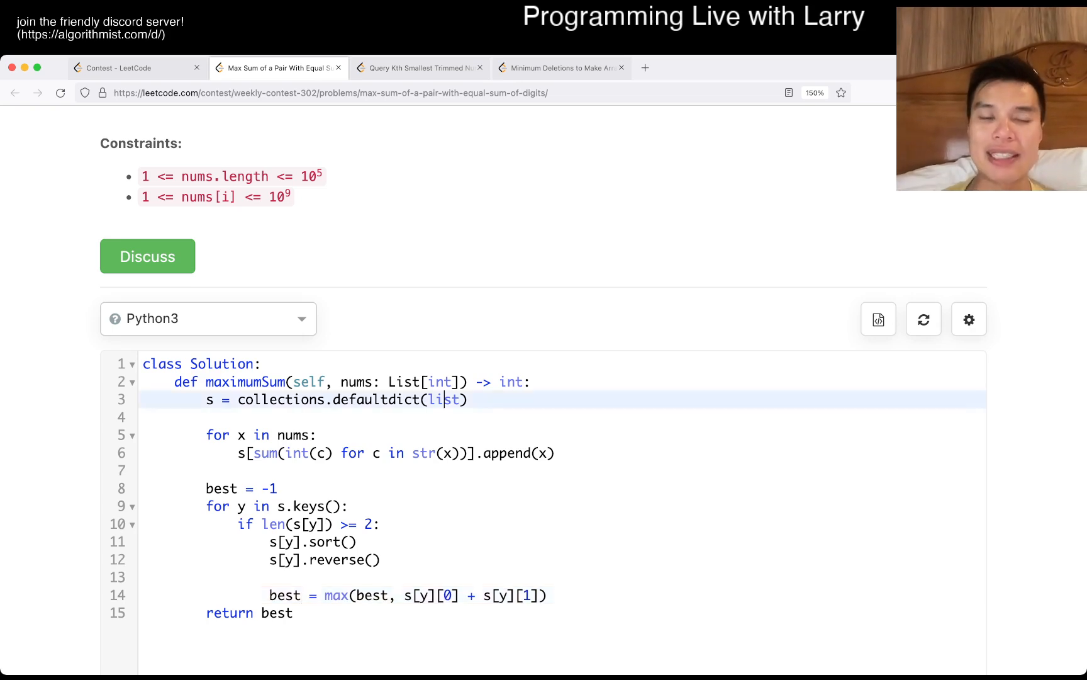
double_click(445, 399)
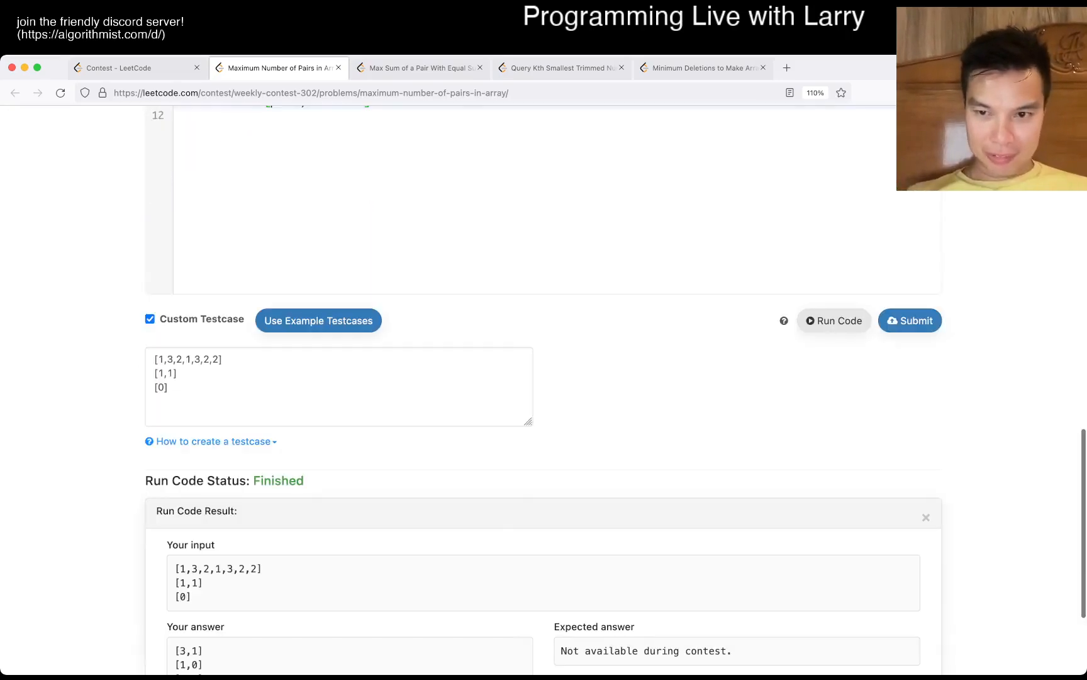
click(419, 68)
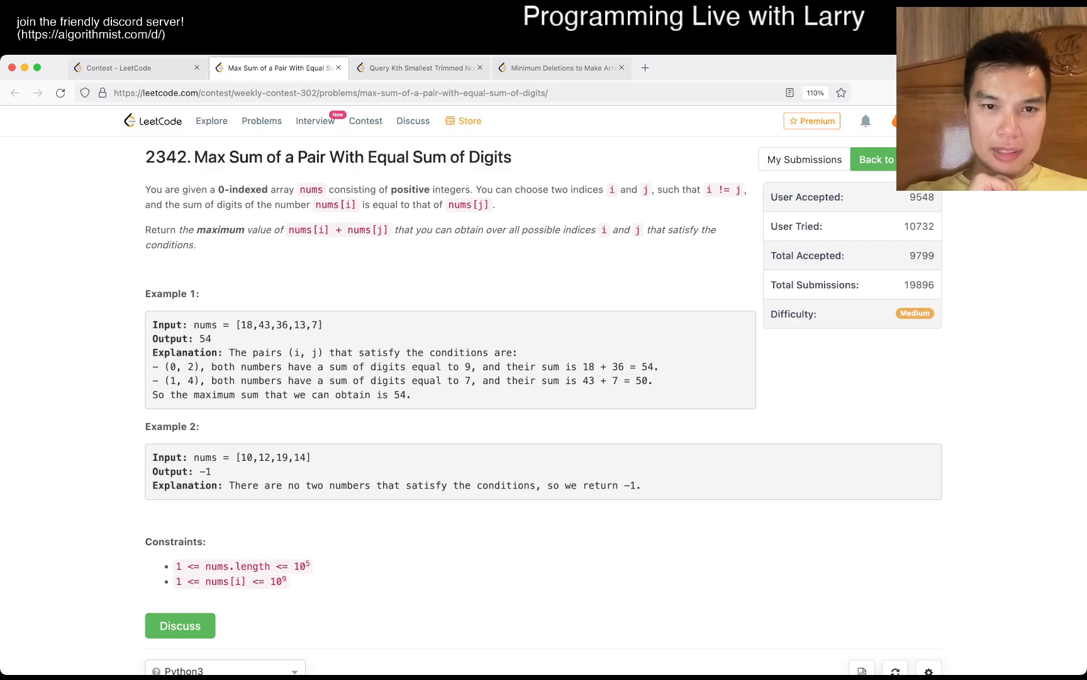
Scroll to the Python3 editor holding only the empty maximumSum stub.
scroll(down, 3)
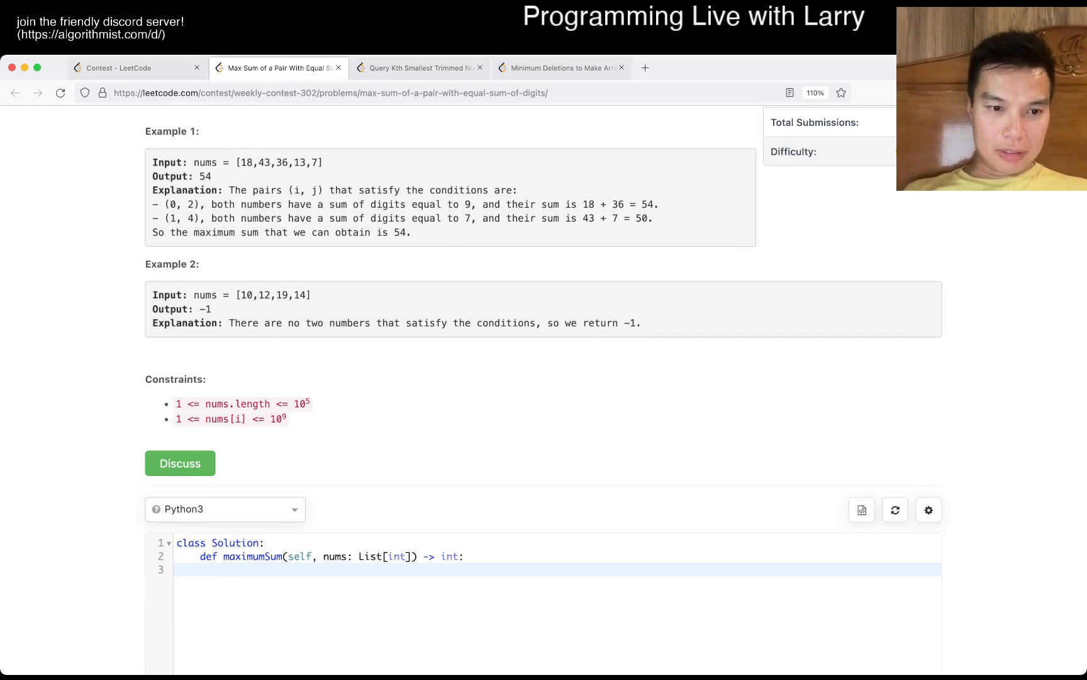
Create s = collections.defaultdict(list) to group numbers by digit sum.
text(s = collectio)
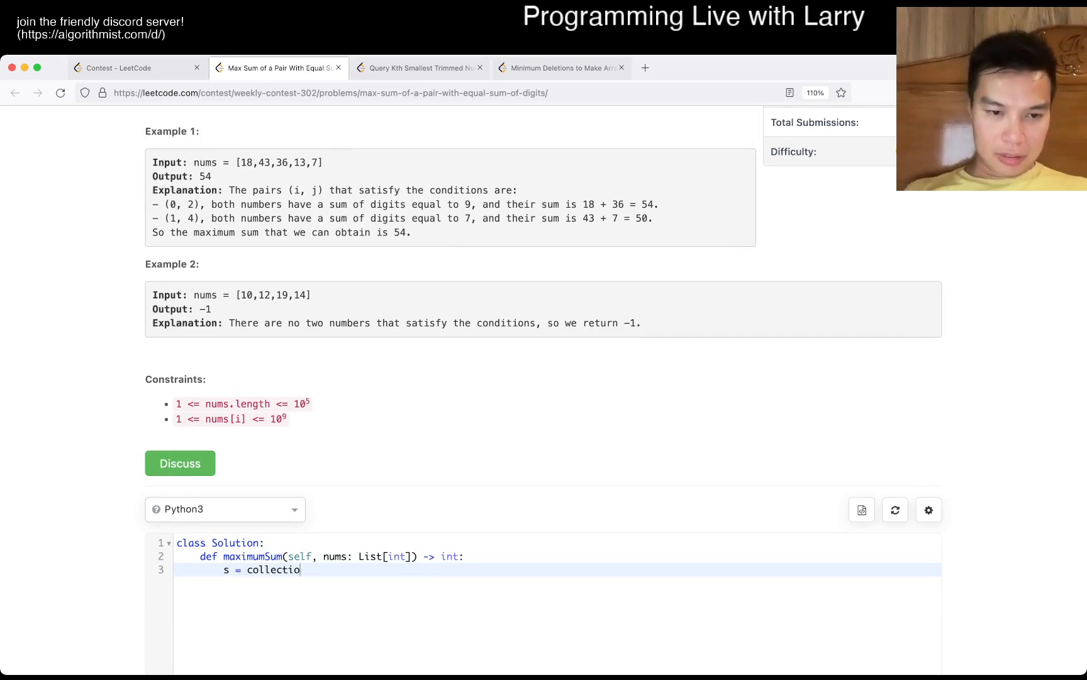
text(ns.defaultdict())
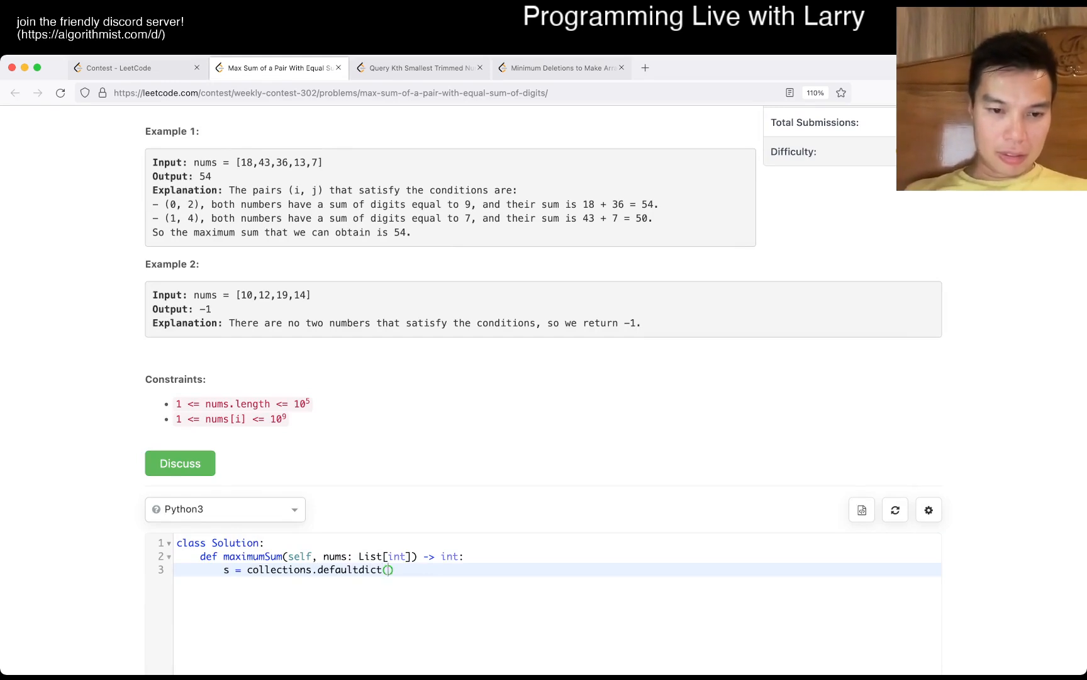
text(list)
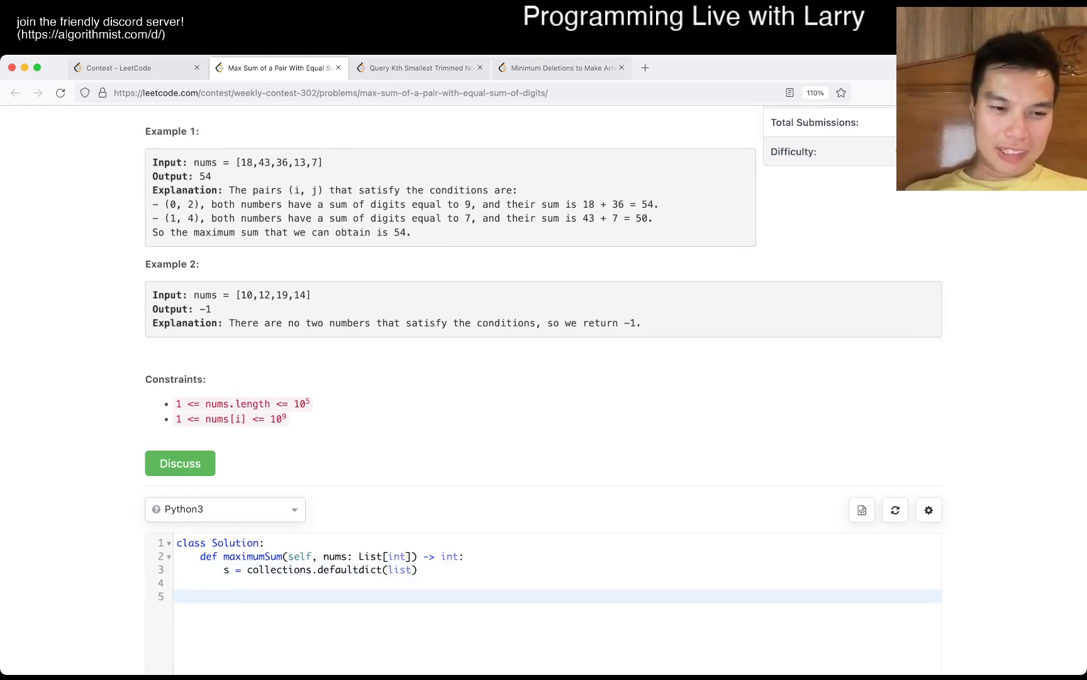
text(nums.)
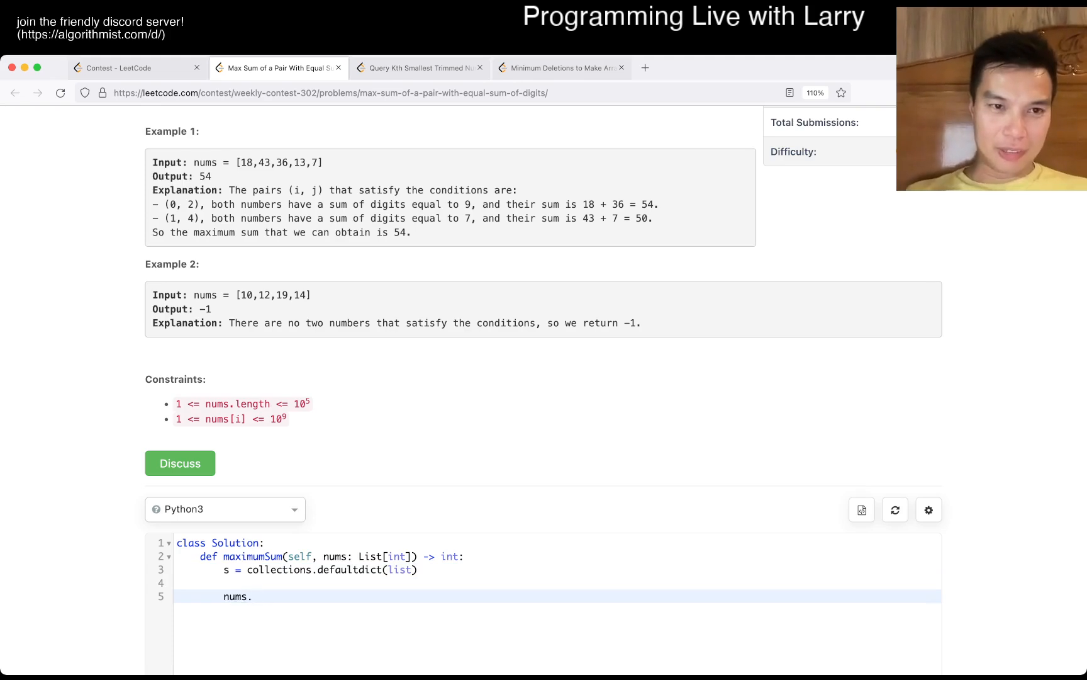
Loop over nums, keying s by sum(int(c) for c in str(x)).
text(for x in)
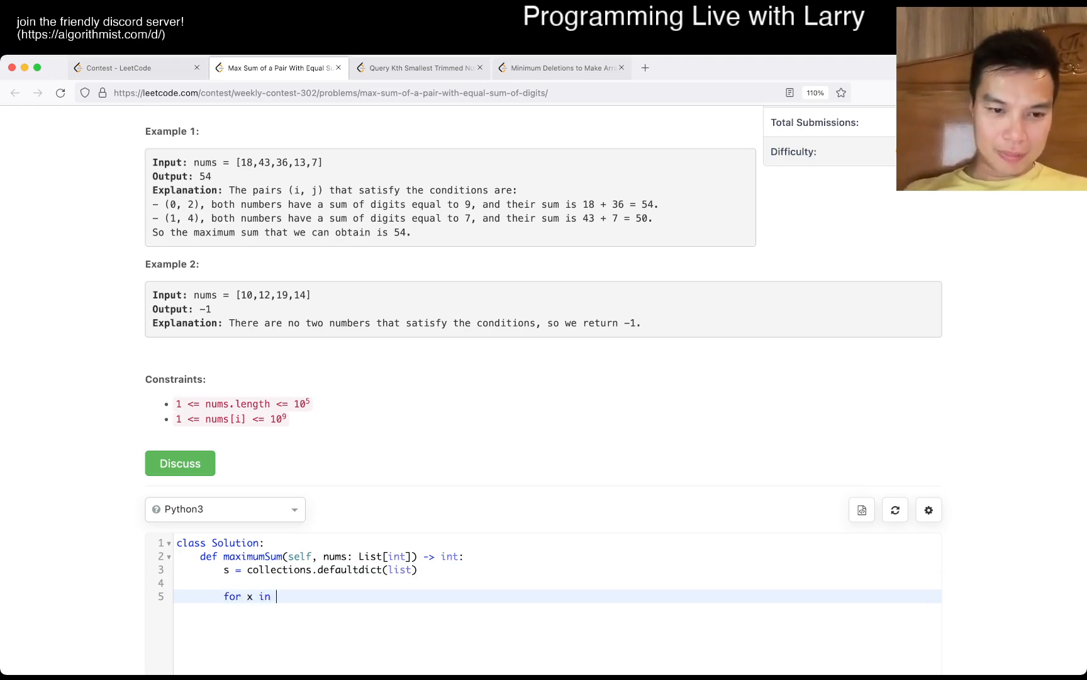
text(nums:)
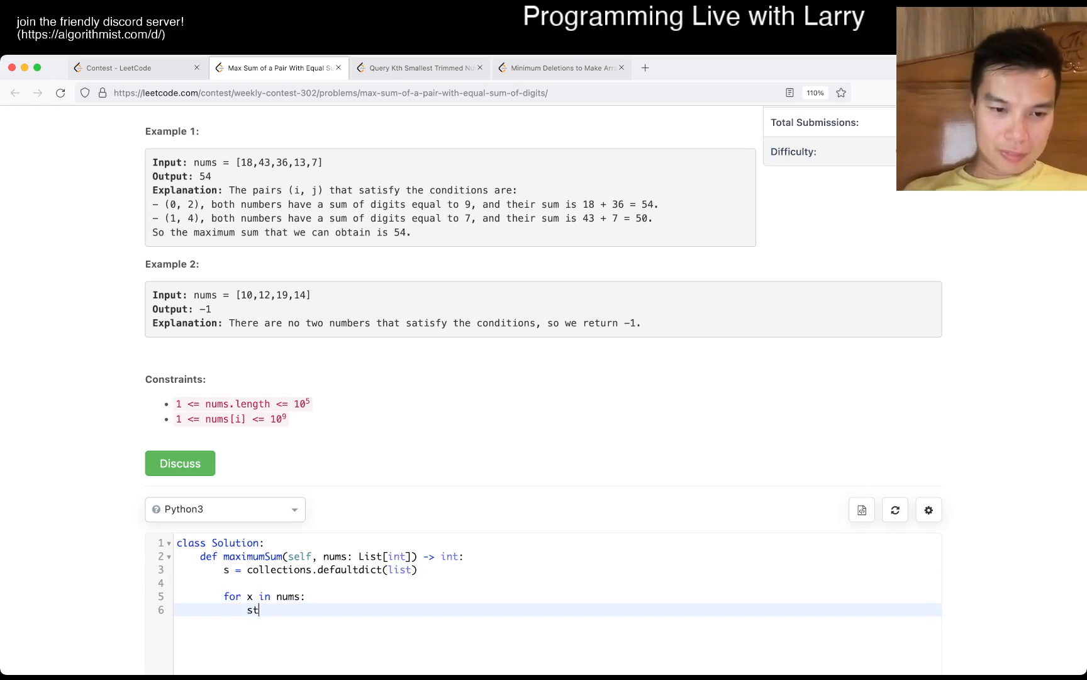
text(r(x))
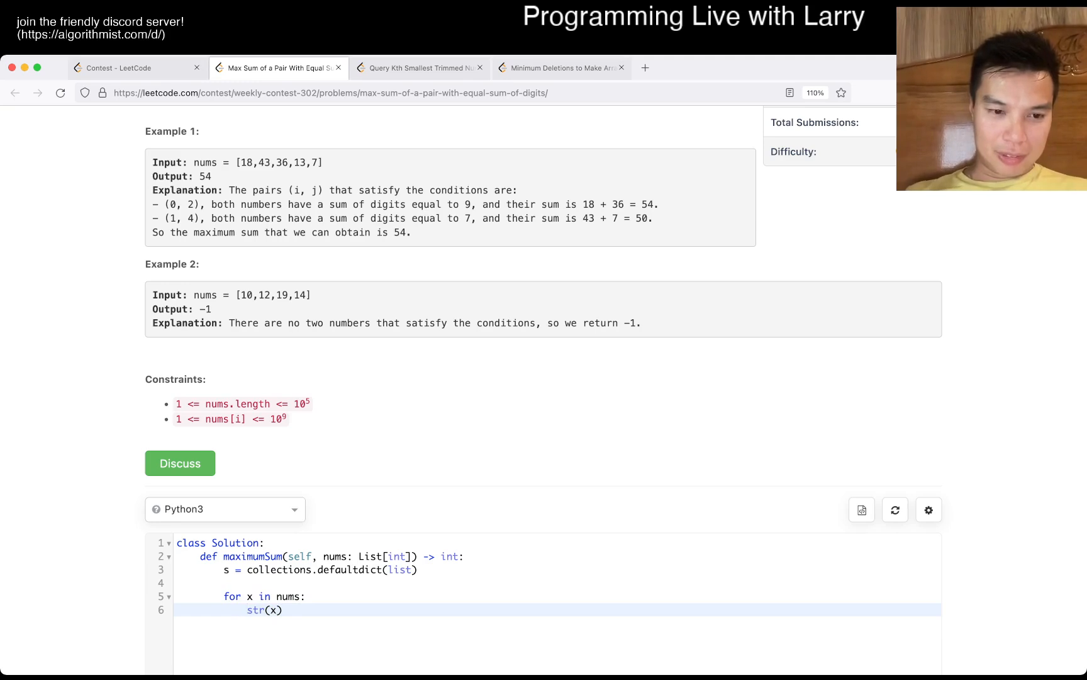
text(int(c) for c in)
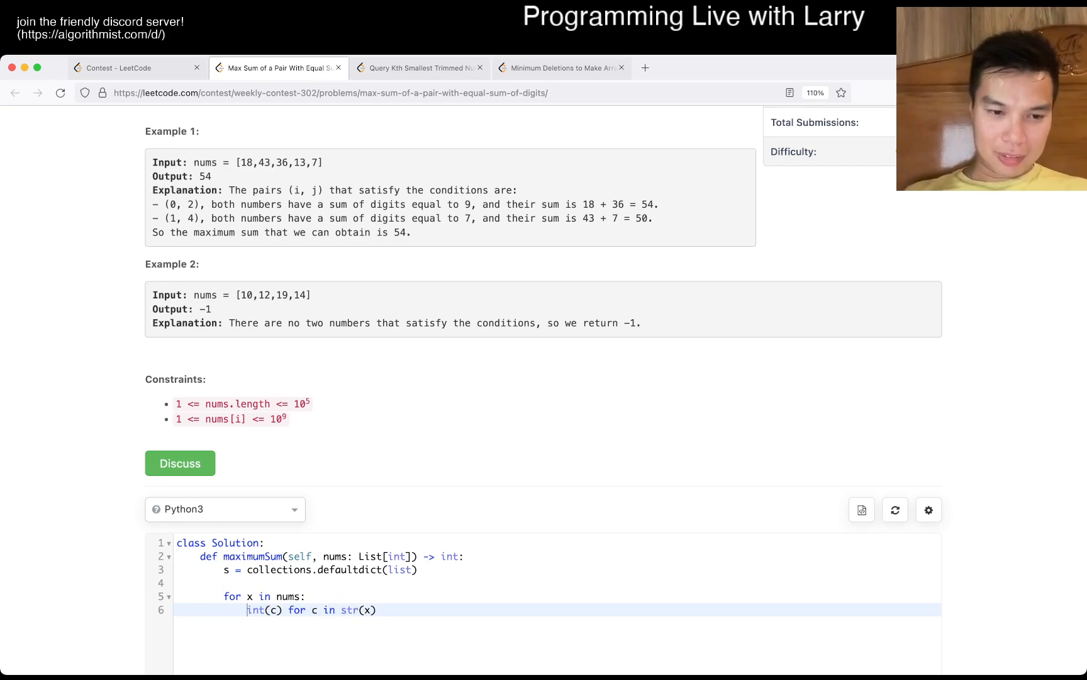
text(sum()
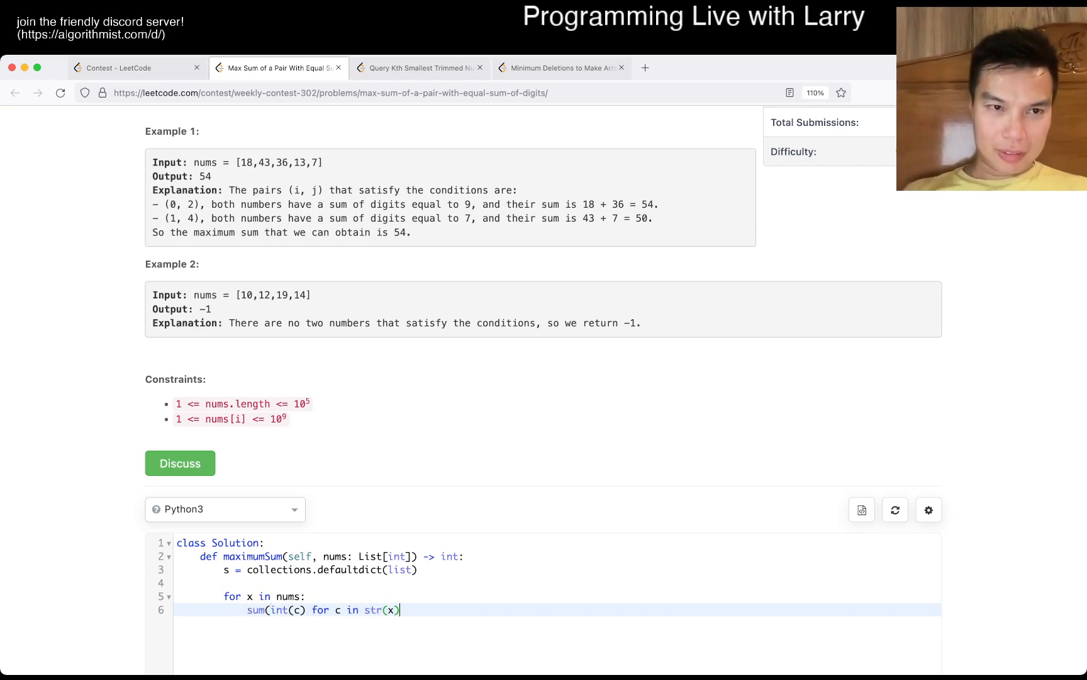
scroll(up, 3)
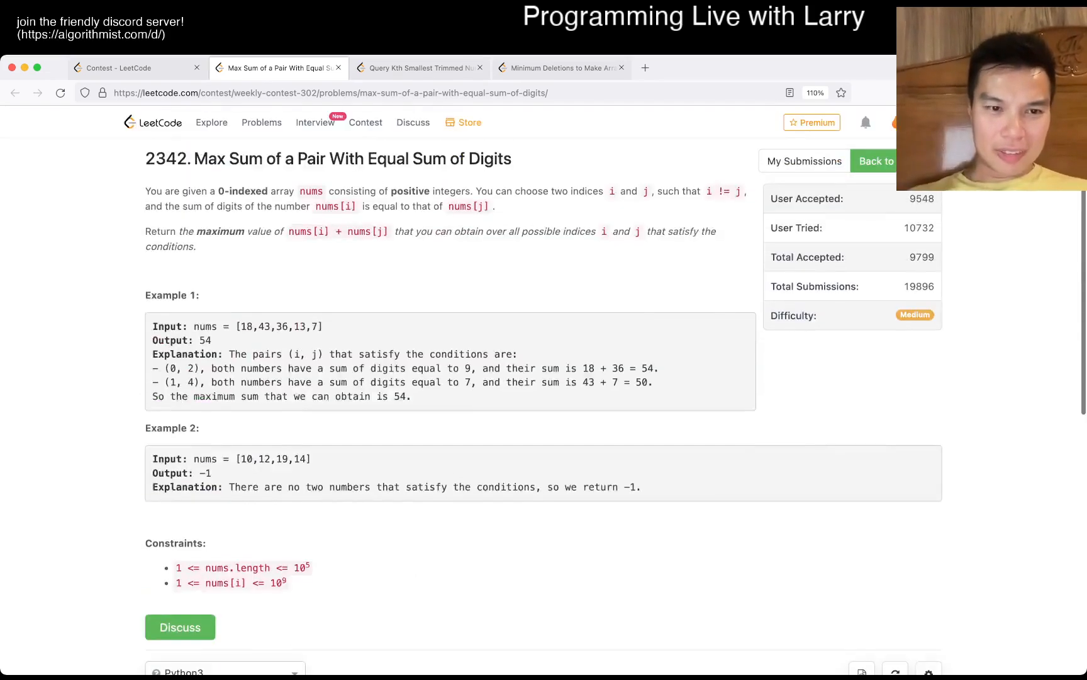
scroll(down, 3)
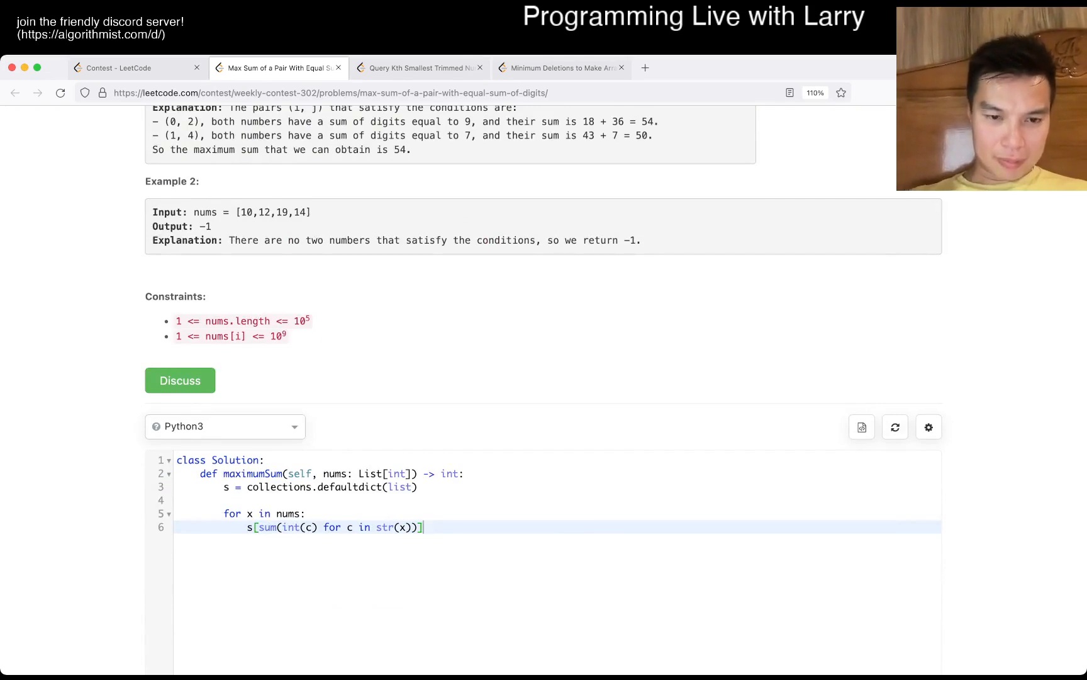
Append x to its group, set best = -1, and loop over s.keys() checking groups of two or more.
text(.append(x))
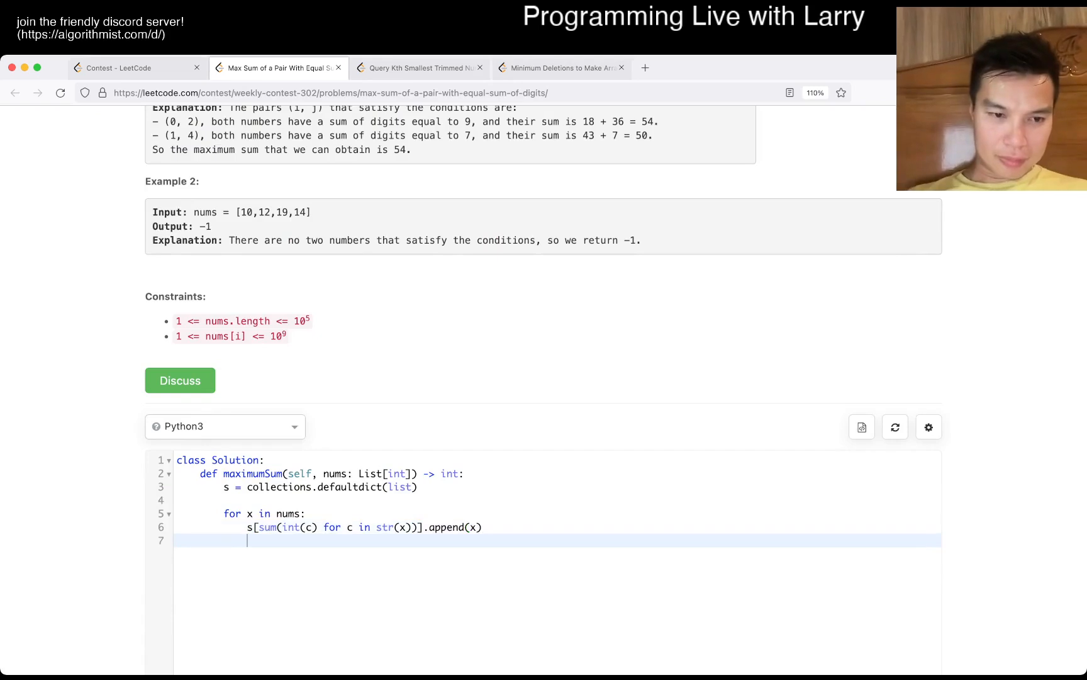
text(for)
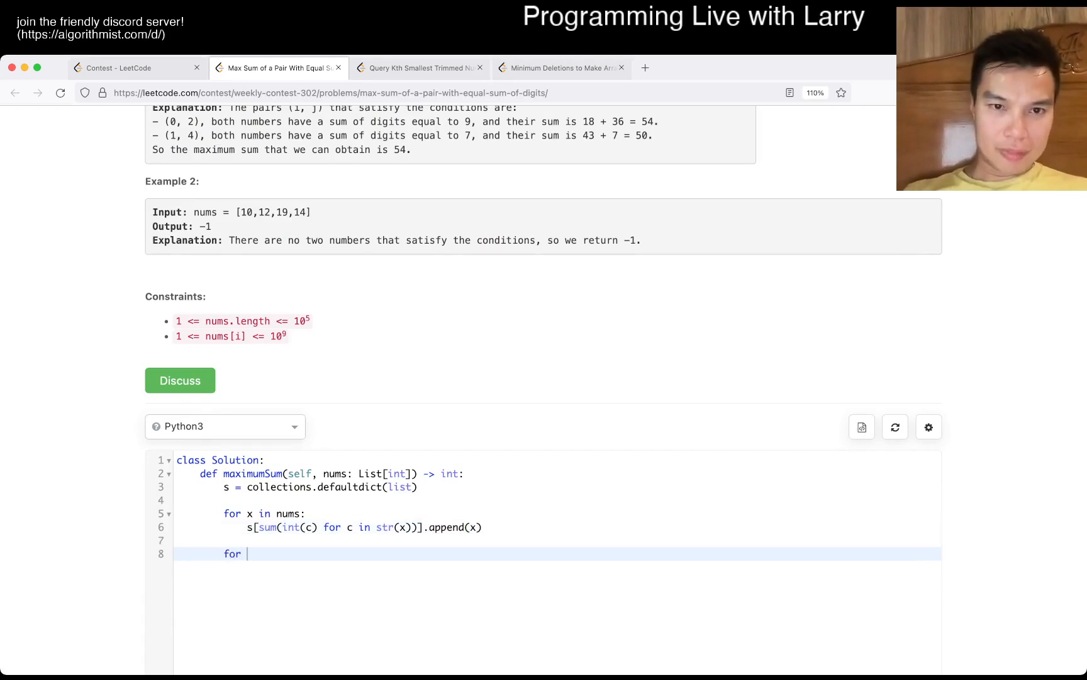
text(y in x.keys():)
text(best)
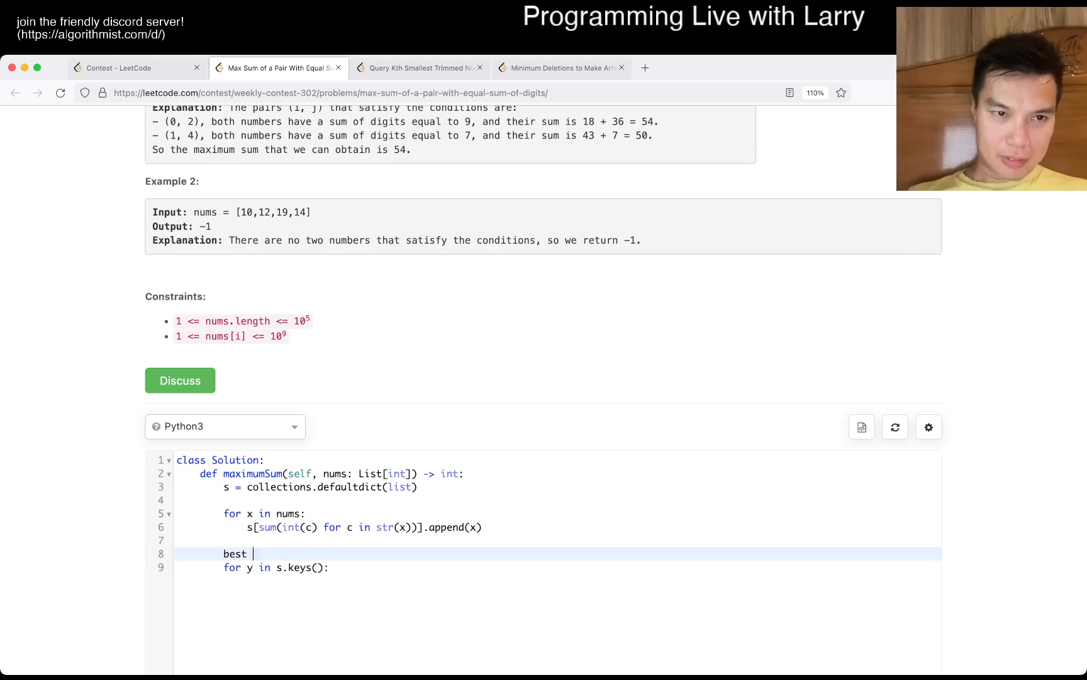
text(= -1)
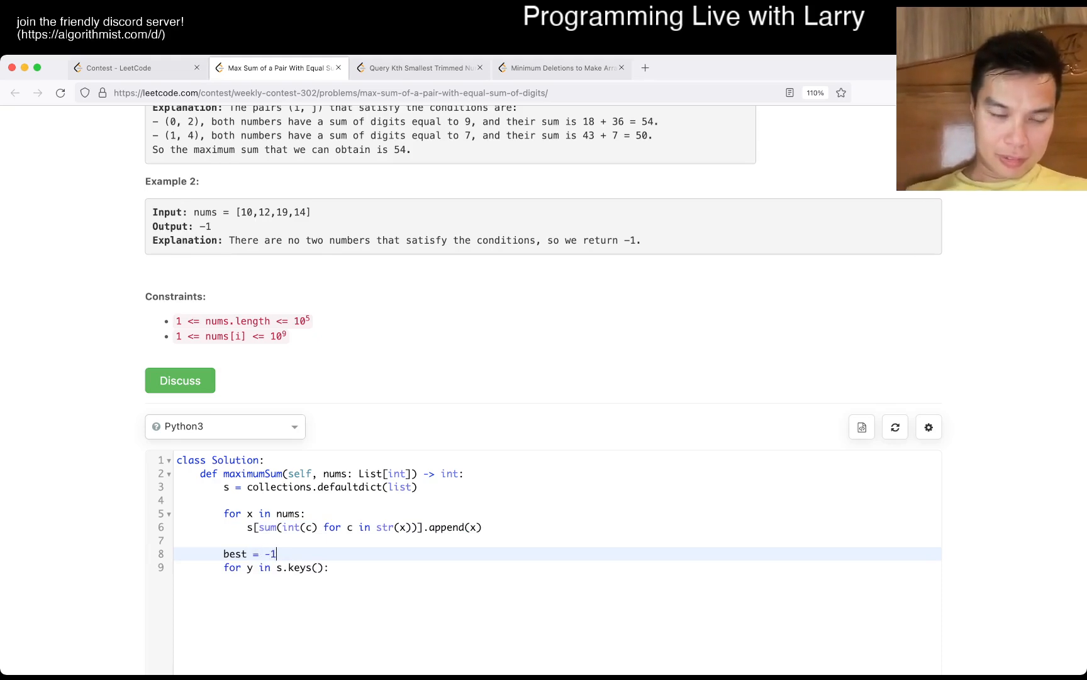
text(if len(s))
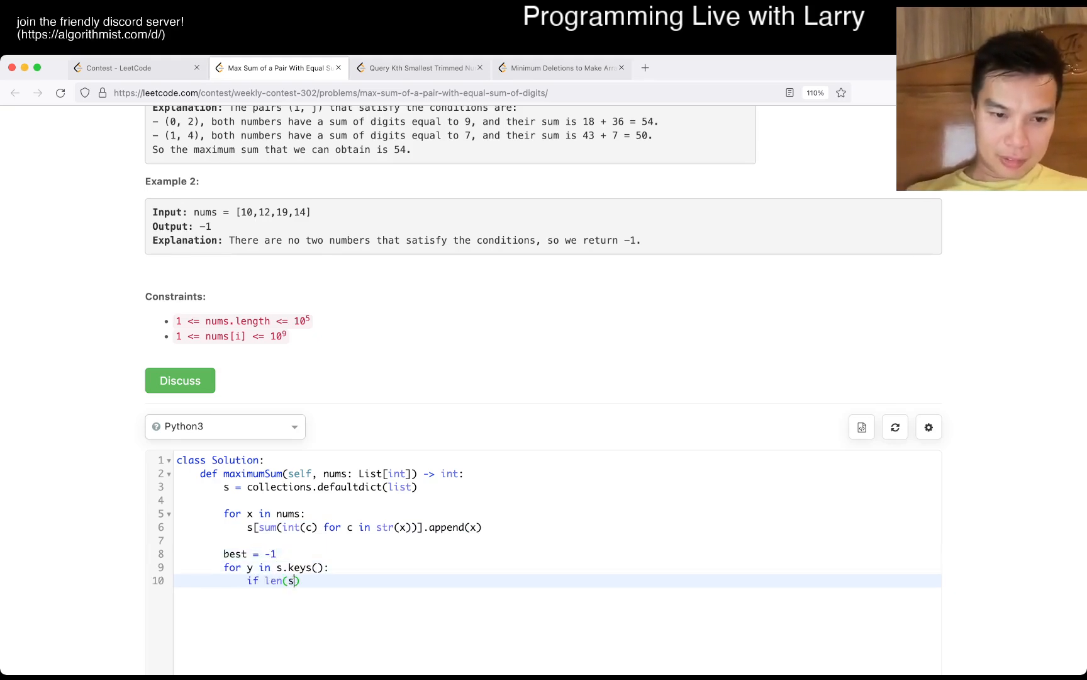
text([y])
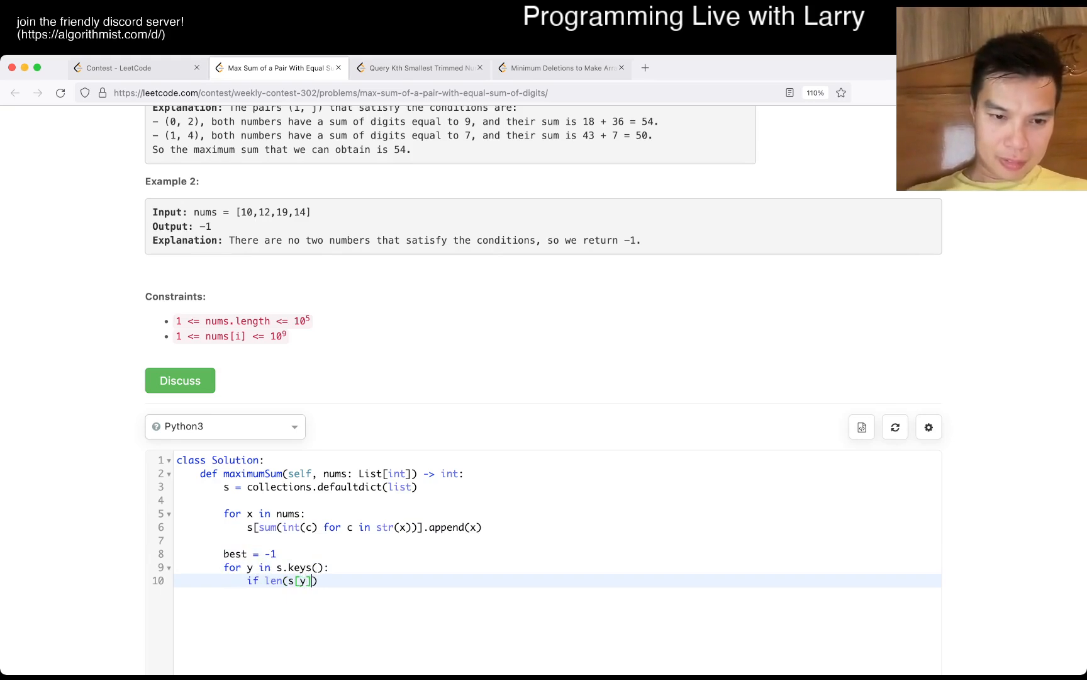
text(>= 2:)
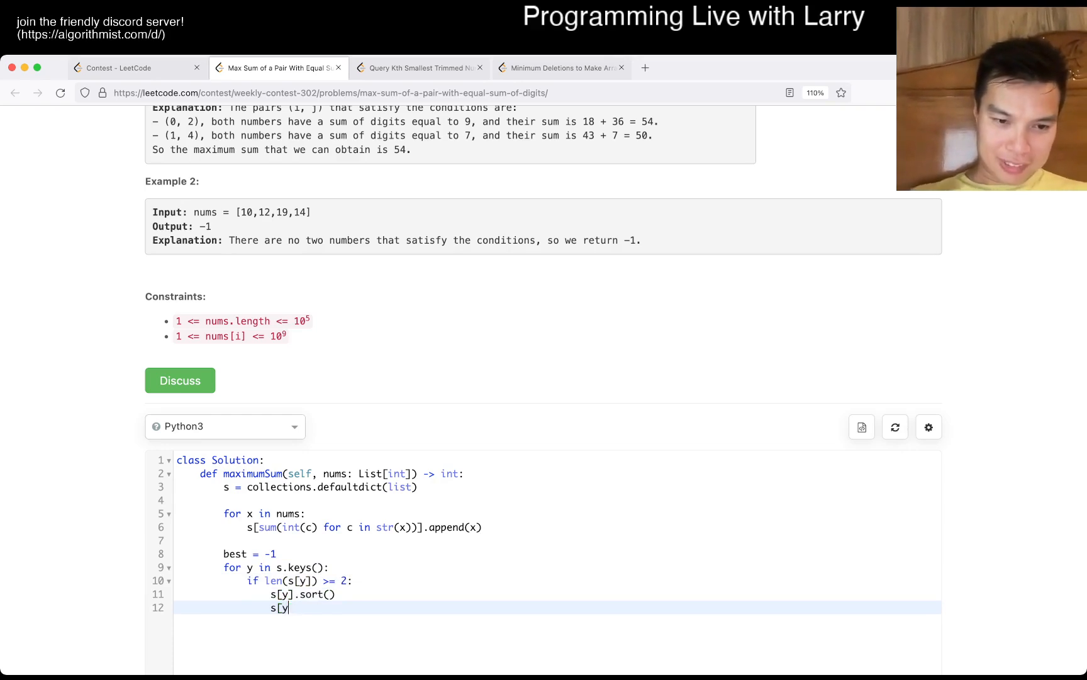
Sort each group descending, update best with max of its top two, and return best.
text(.reverse())
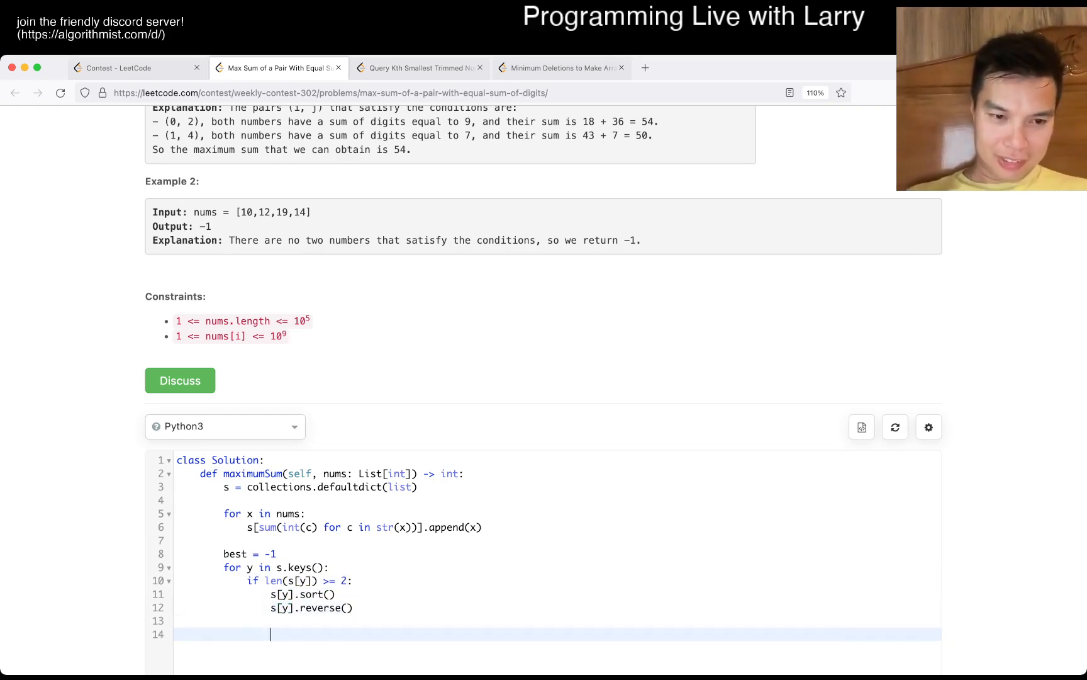
text(best = max(best, s[y][)
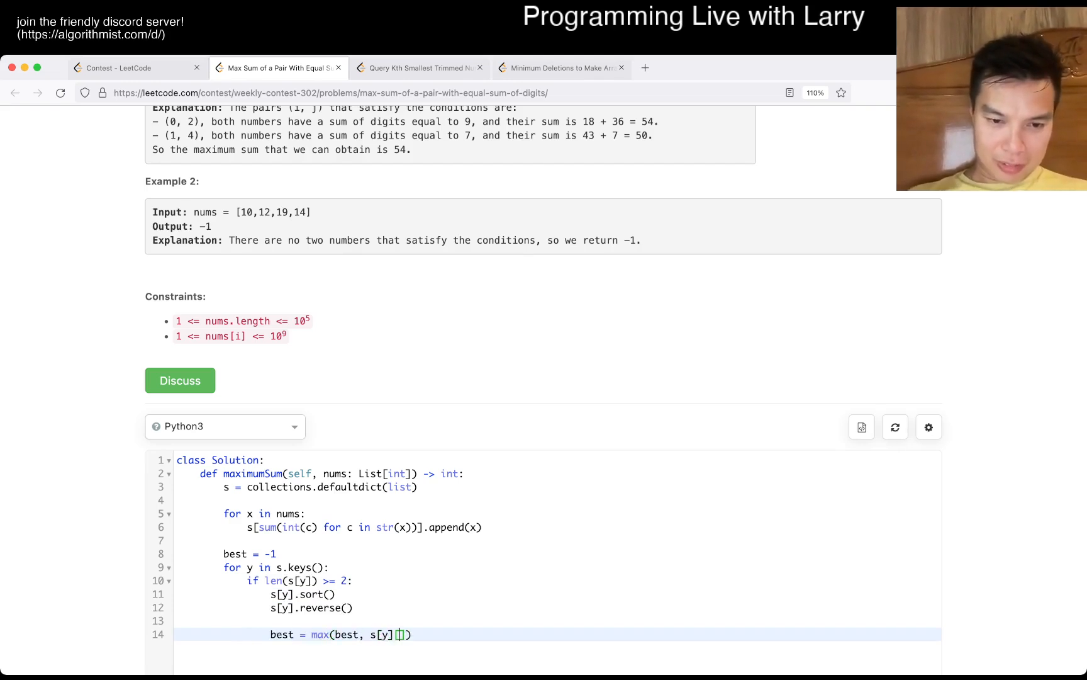
text(0] + s[y][1)
text(return)
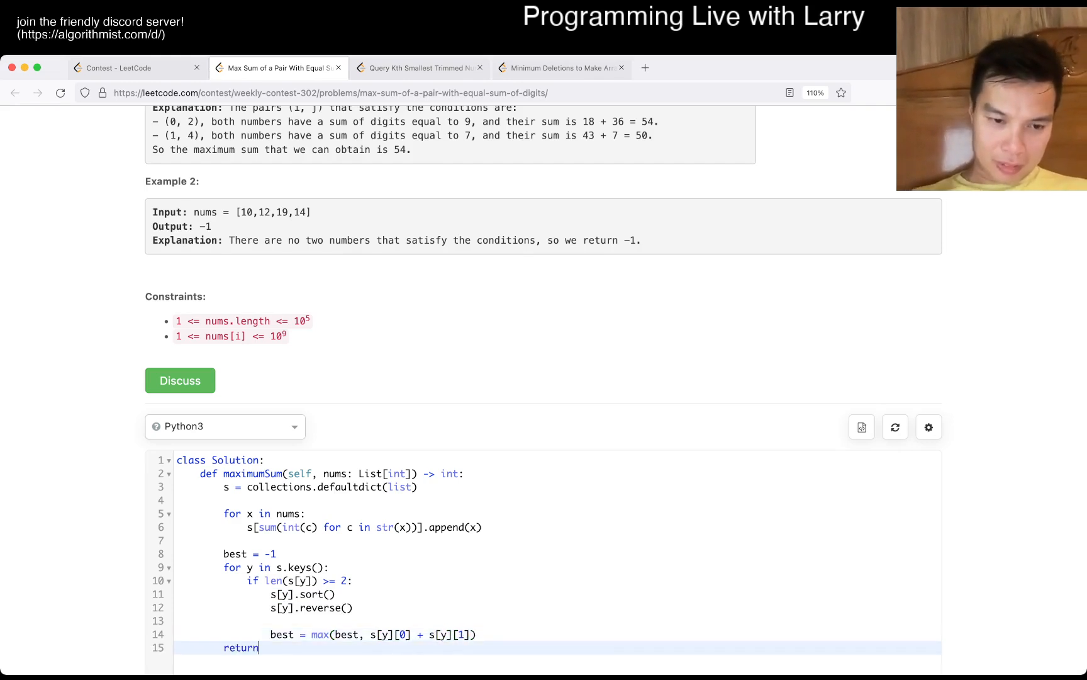
text(best)
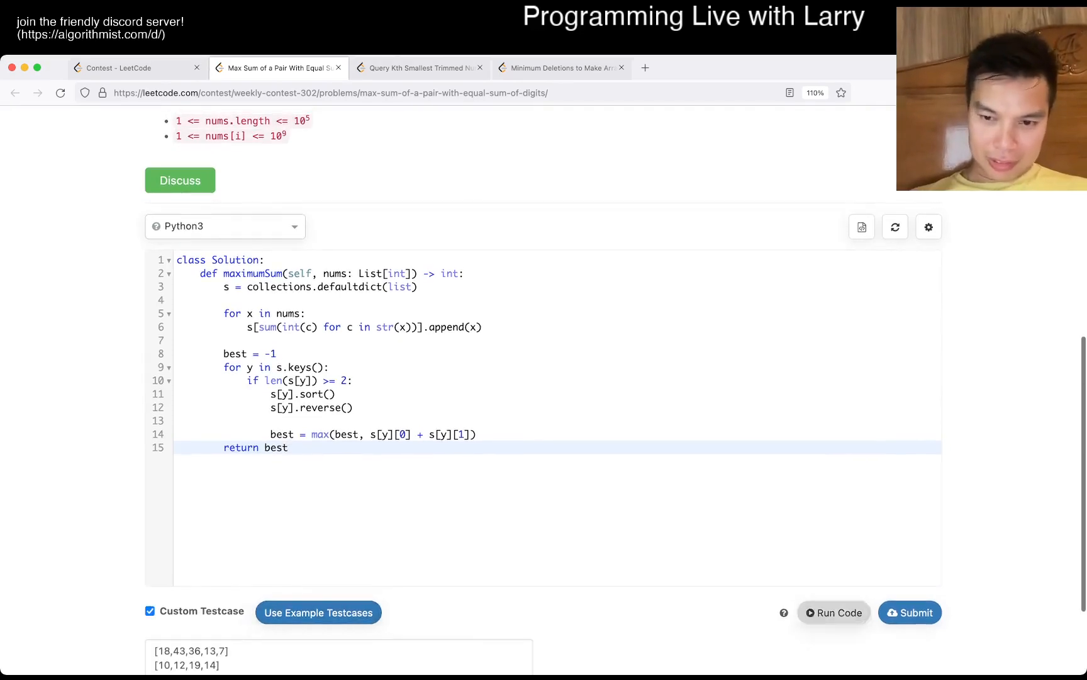
scroll(up, 3)
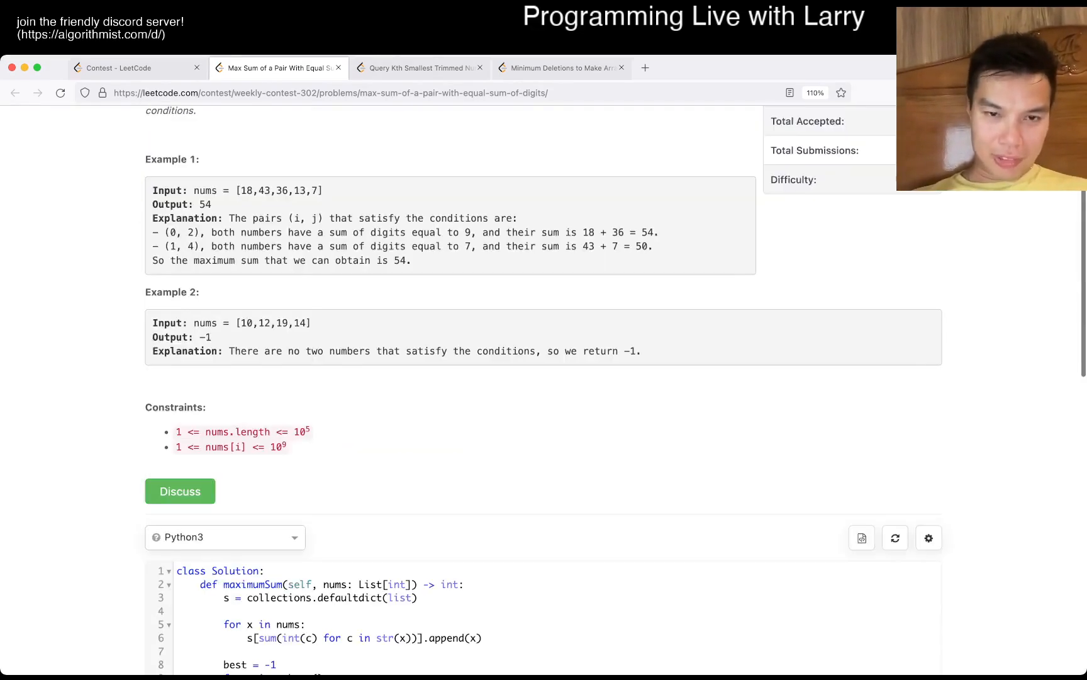